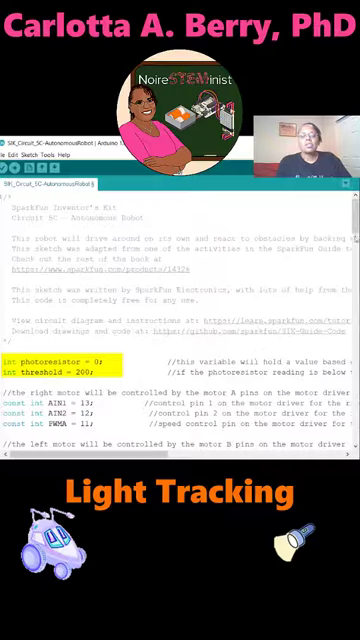
scroll(down, 3)
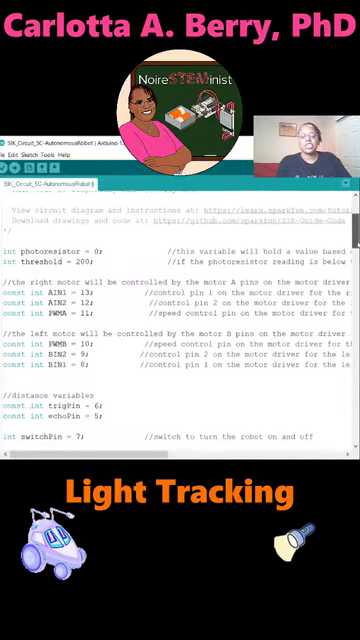
scroll(down, 3)
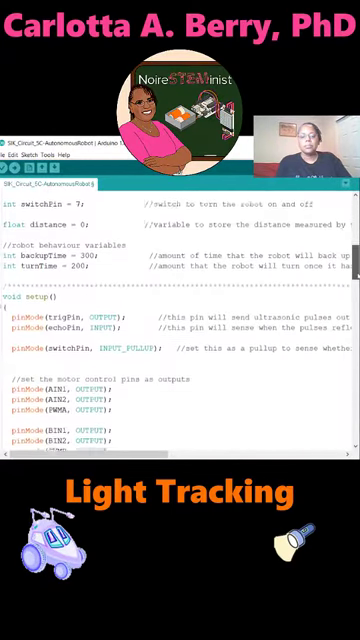
scroll(down, 3)
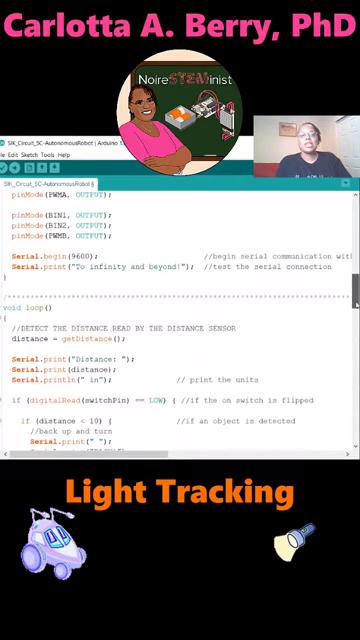
scroll(down, 3)
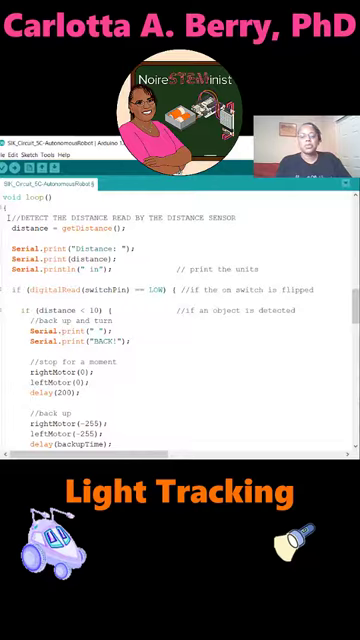
scroll(down, 3)
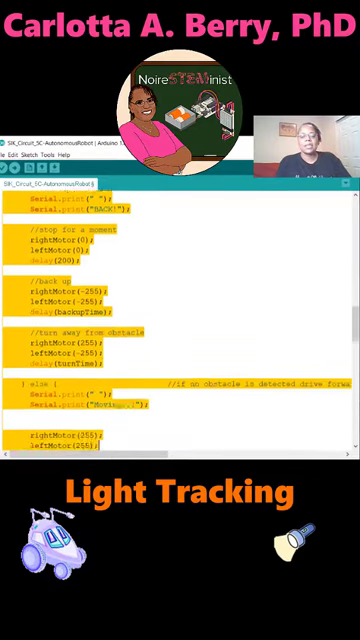
scroll(down, 3)
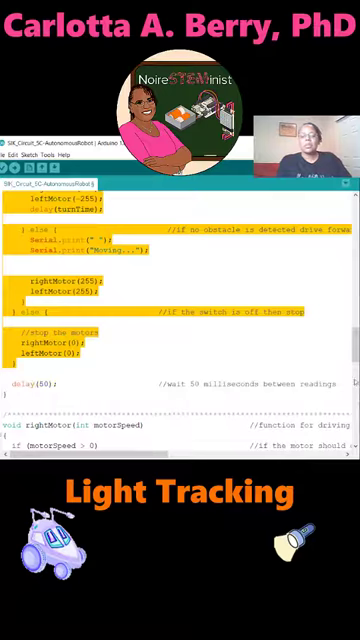
scroll(down, 3)
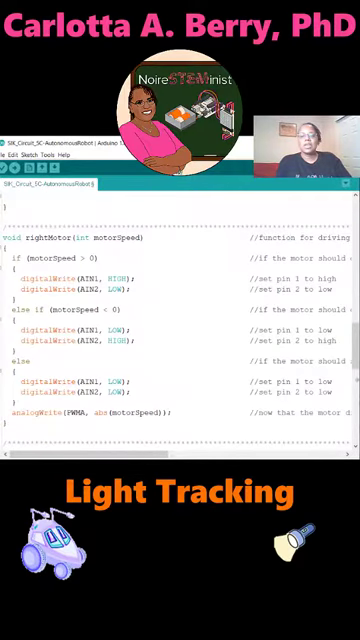
scroll(up, 3)
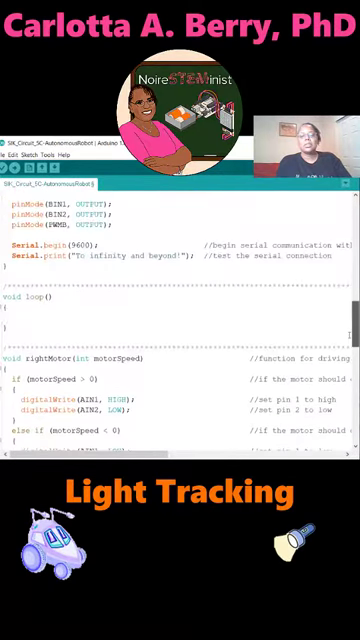